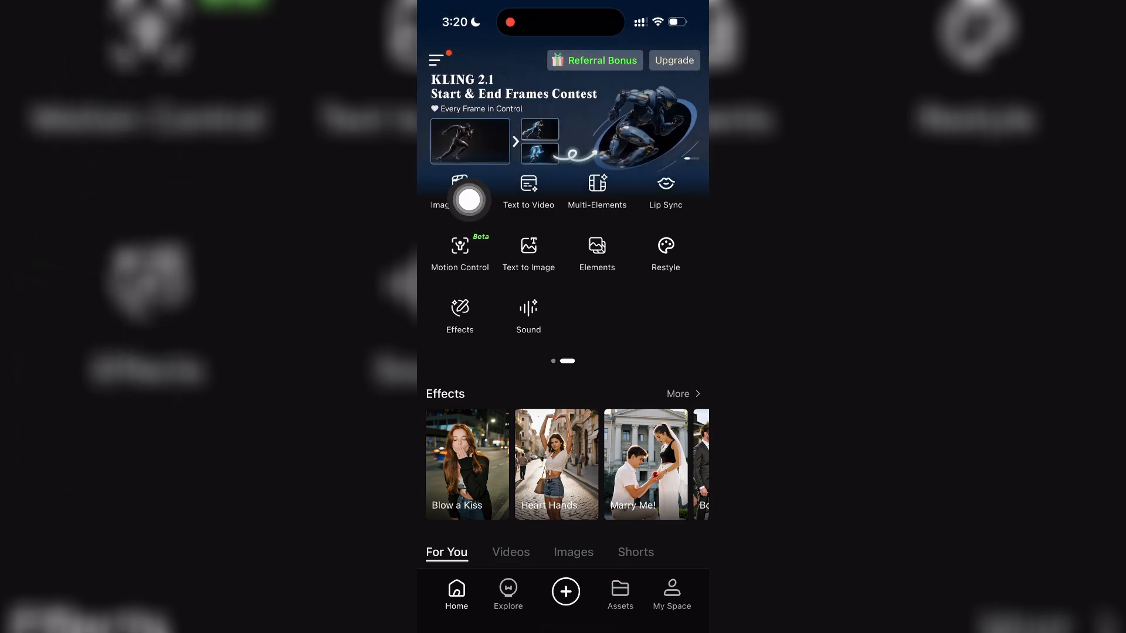
- Capture a new photo of the blue bear and use it as the video's first frame
left_click(458, 190)
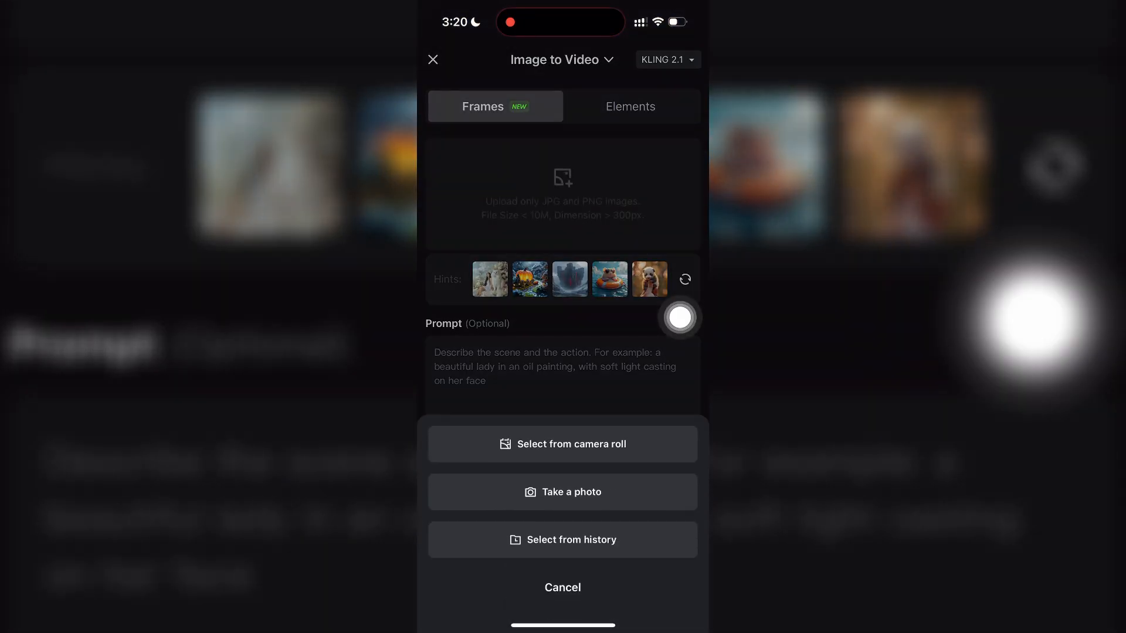
left_click(562, 491)
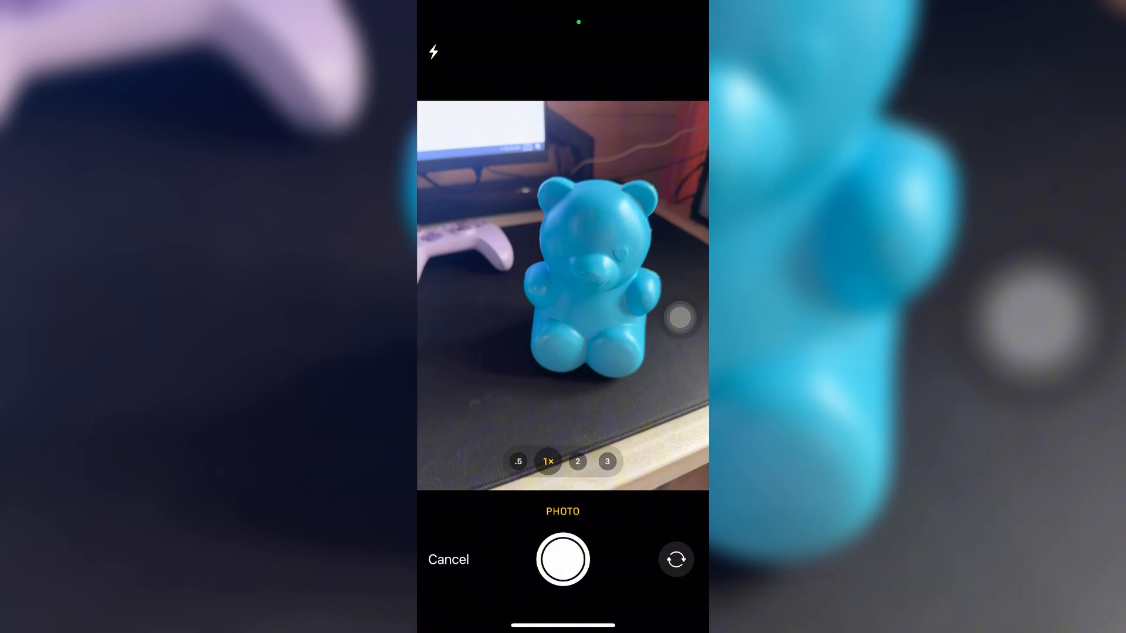
left_click(563, 560)
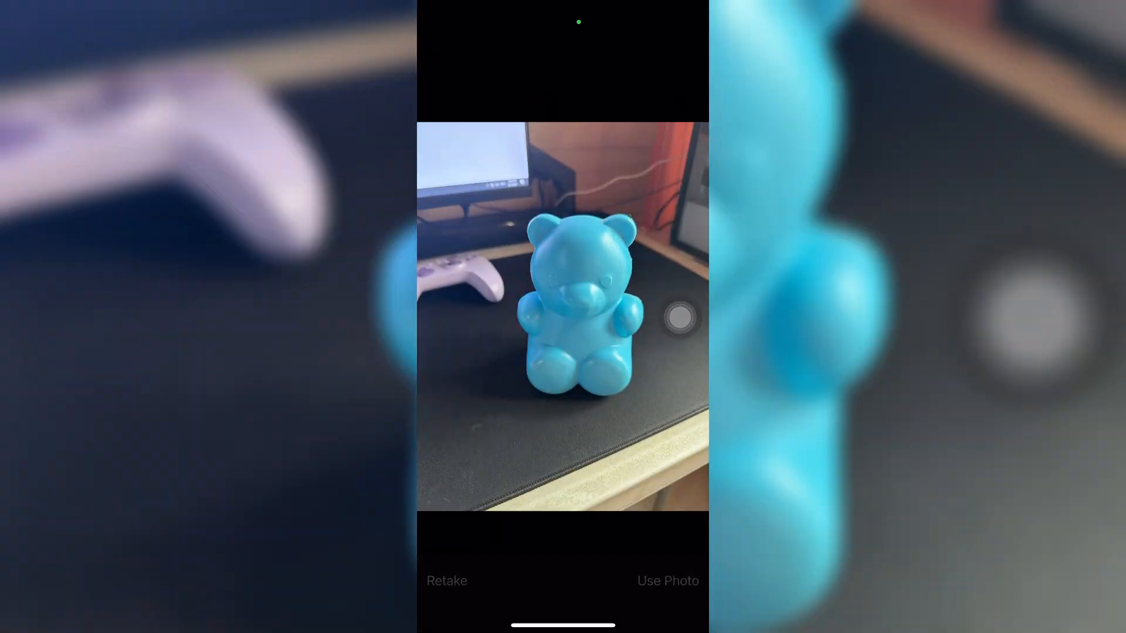
left_click(667, 580)
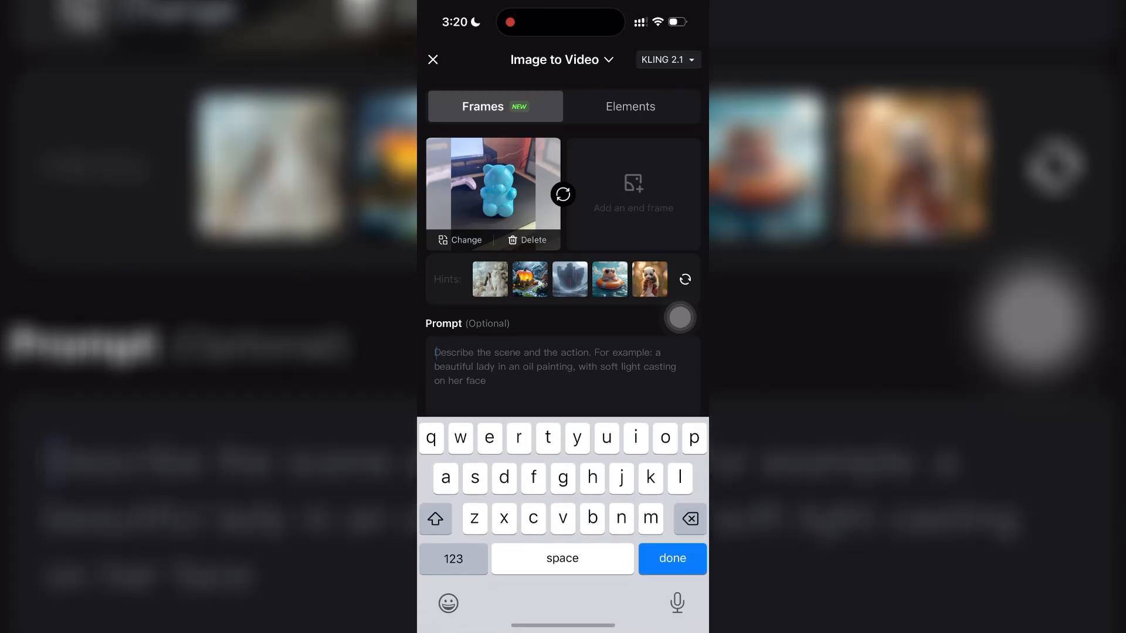
- Enter 'make it move' as the prompt for the bear video
type("make the")
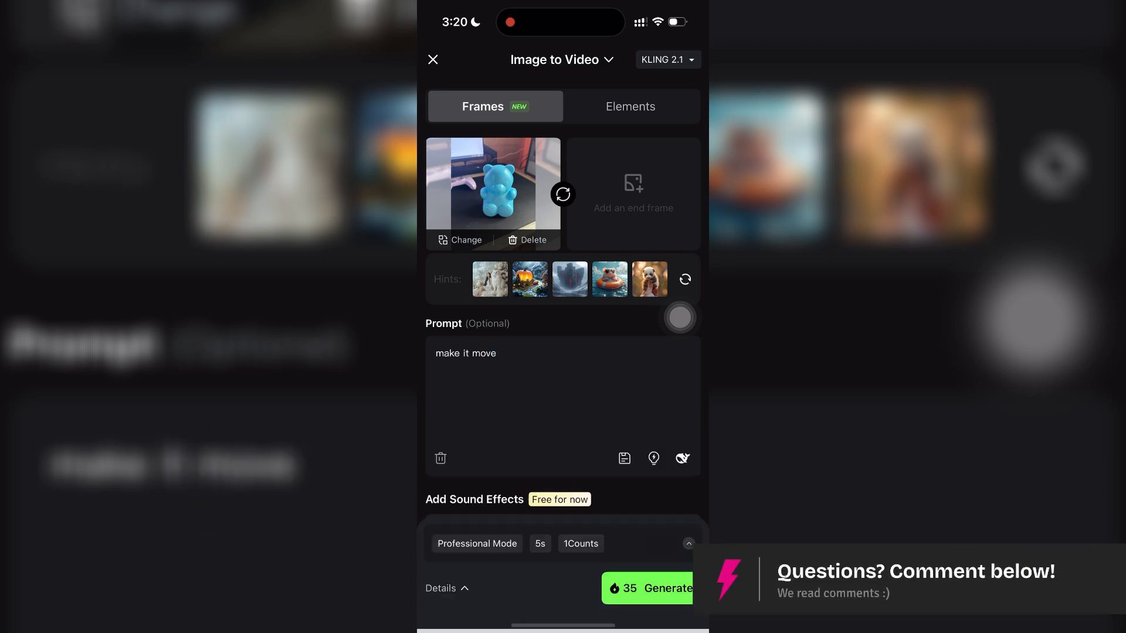
scroll("down", 3)
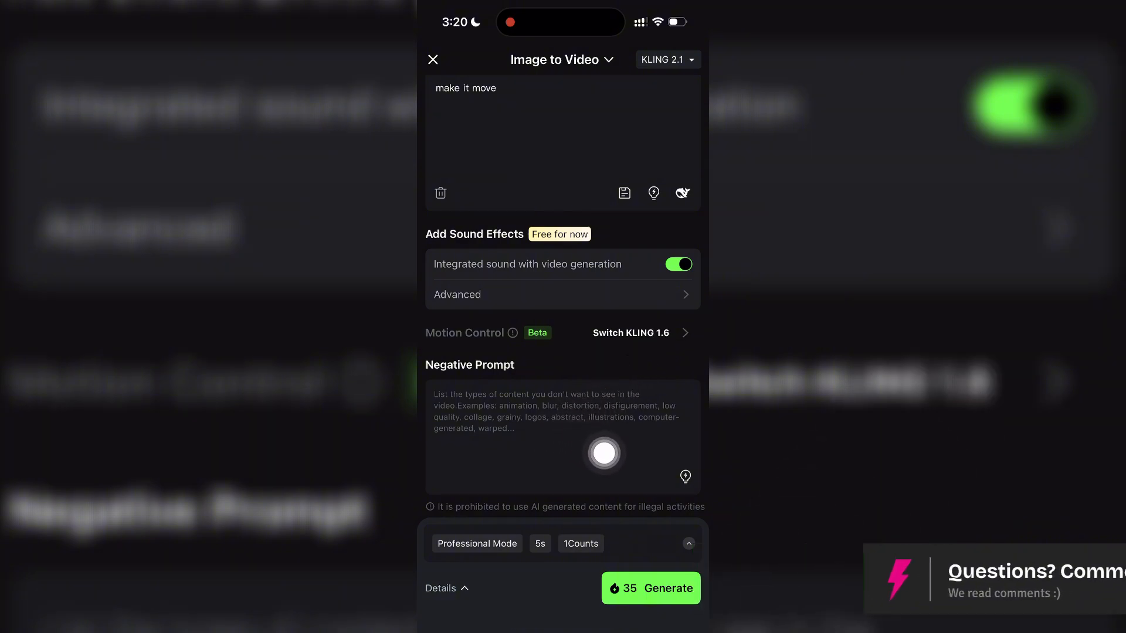
- Fill in the negative prompt 'remove the controller behind the bear' and confirm it
left_click(562, 409)
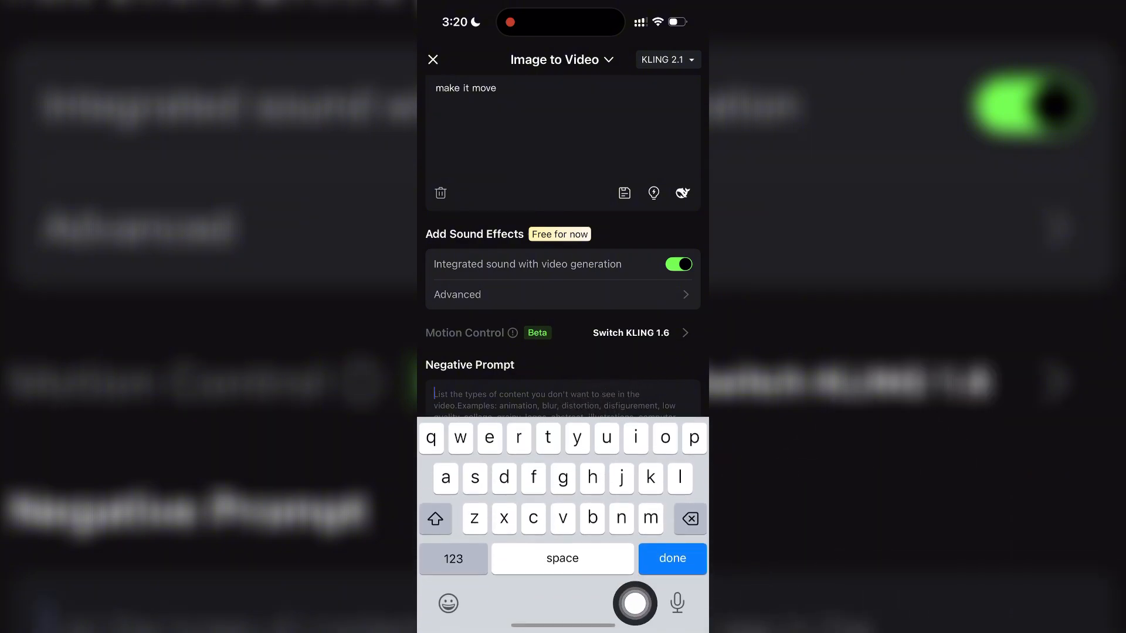
type("remove the content around the bea")
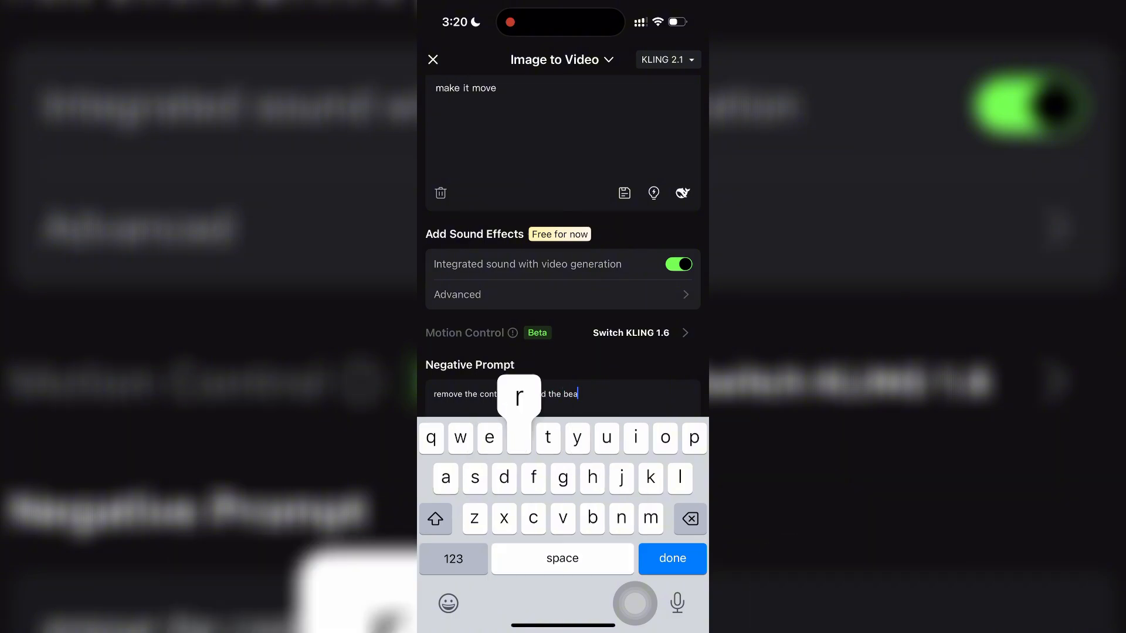
left_click(671, 558)
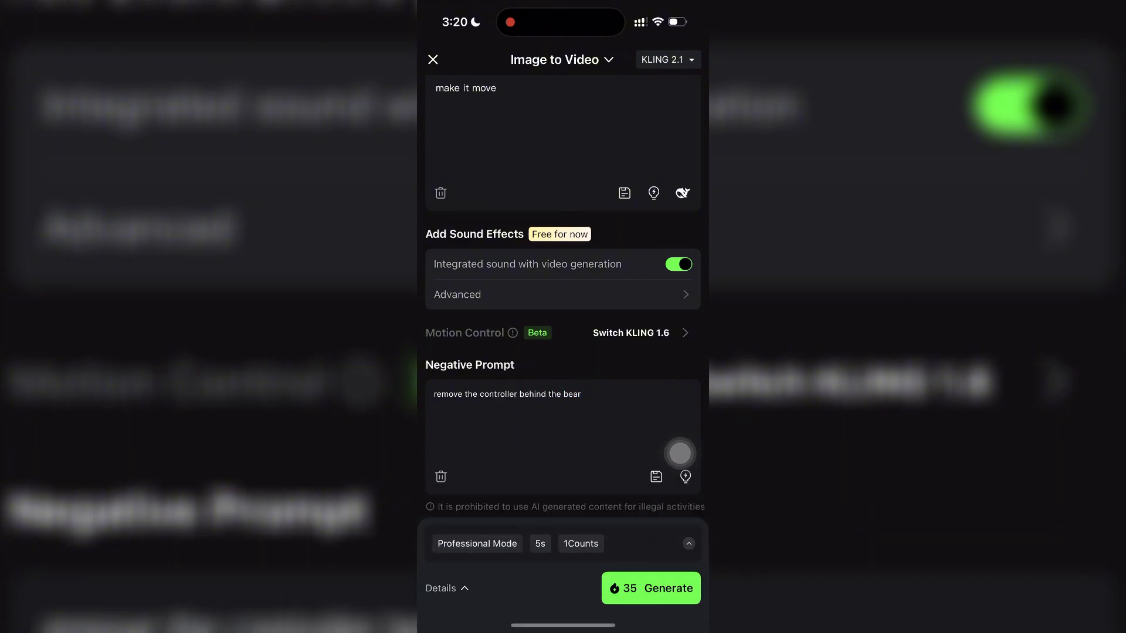
scroll("up", 3)
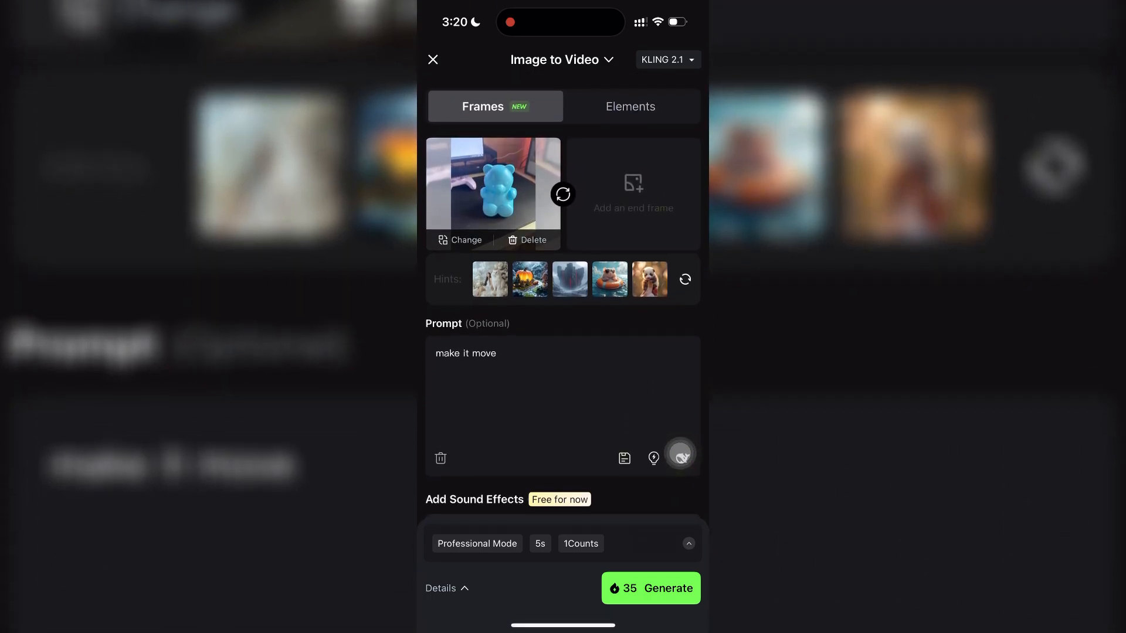
left_click(635, 587)
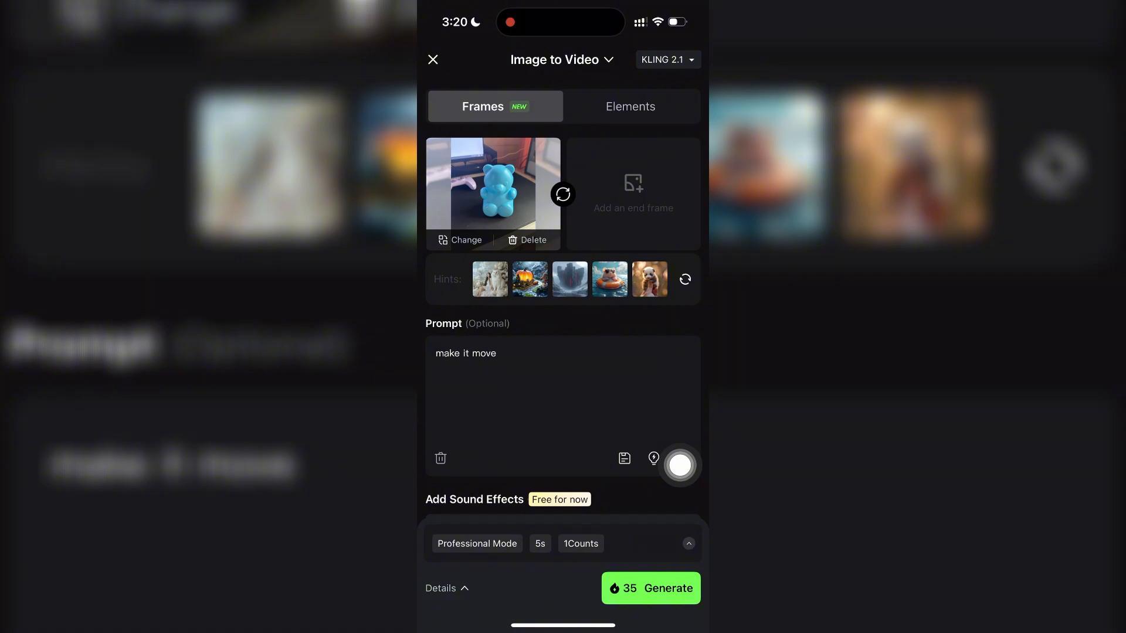
left_click(650, 588)
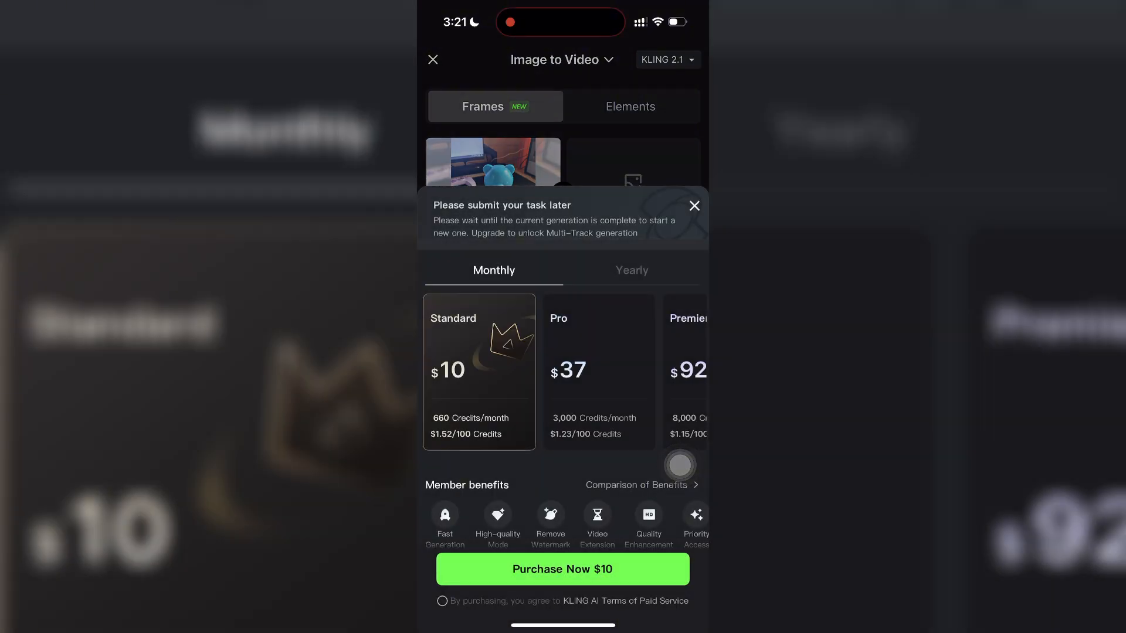
left_click(694, 205)
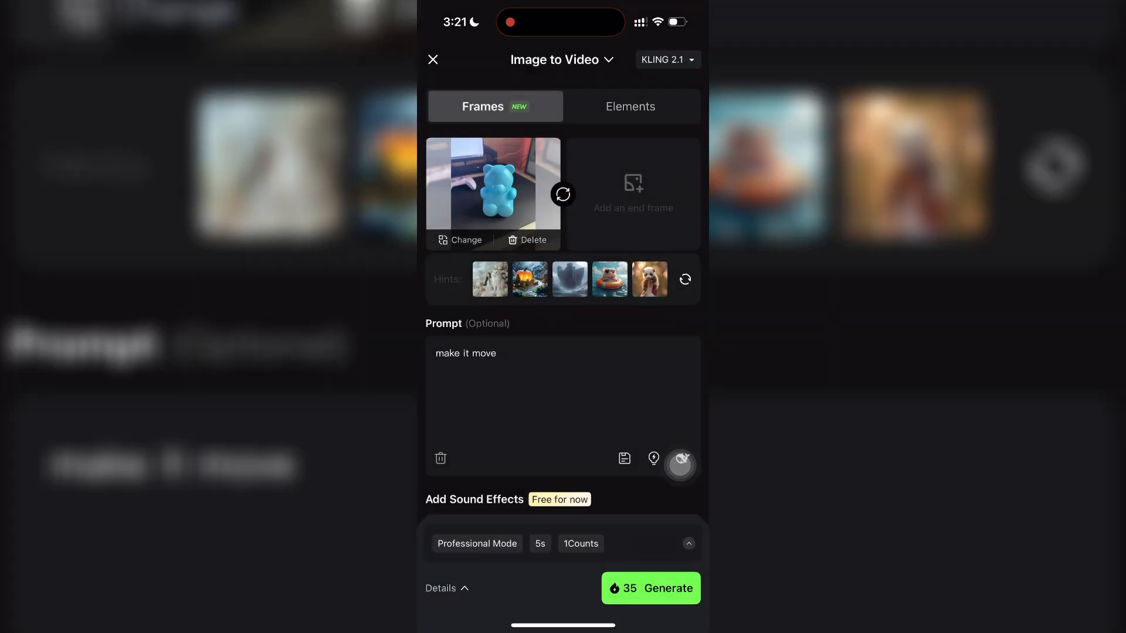